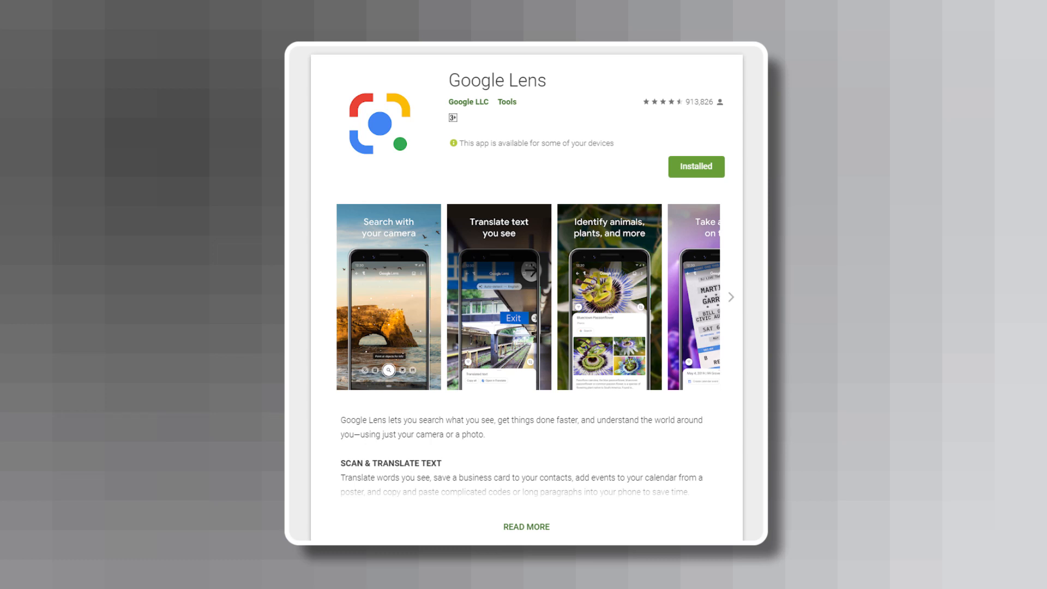
# Launch the installed Google Lens app from its Play Store listing
pyautogui.click(730, 297)
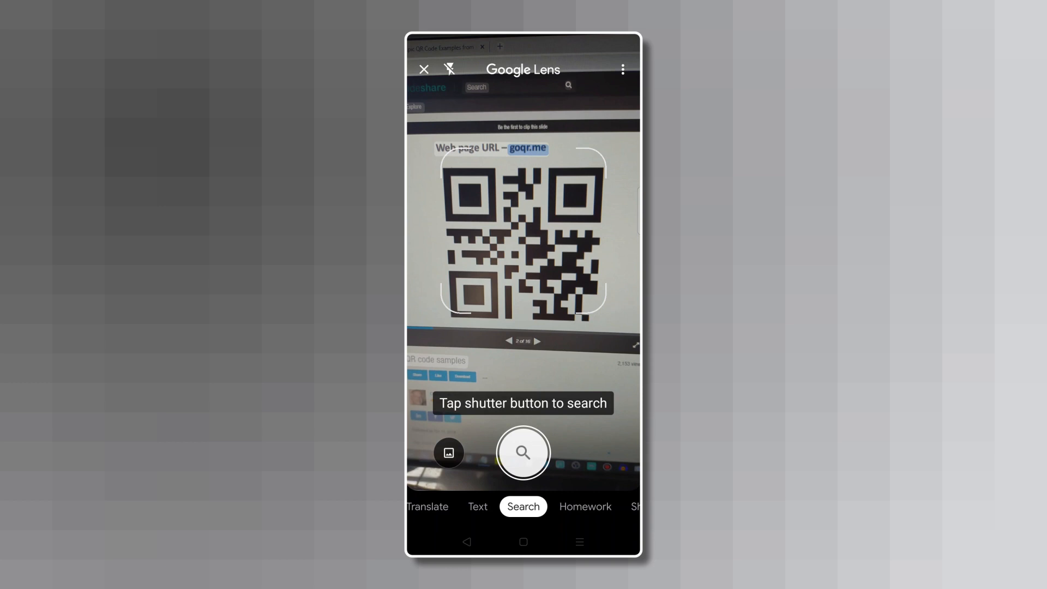
pyautogui.click(522, 452)
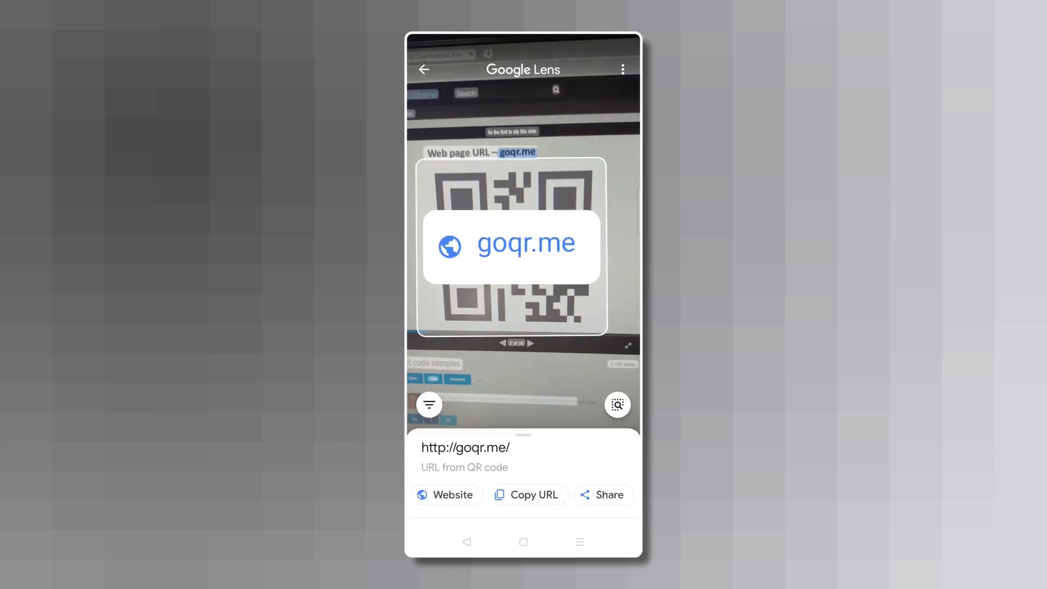
pyautogui.click(445, 495)
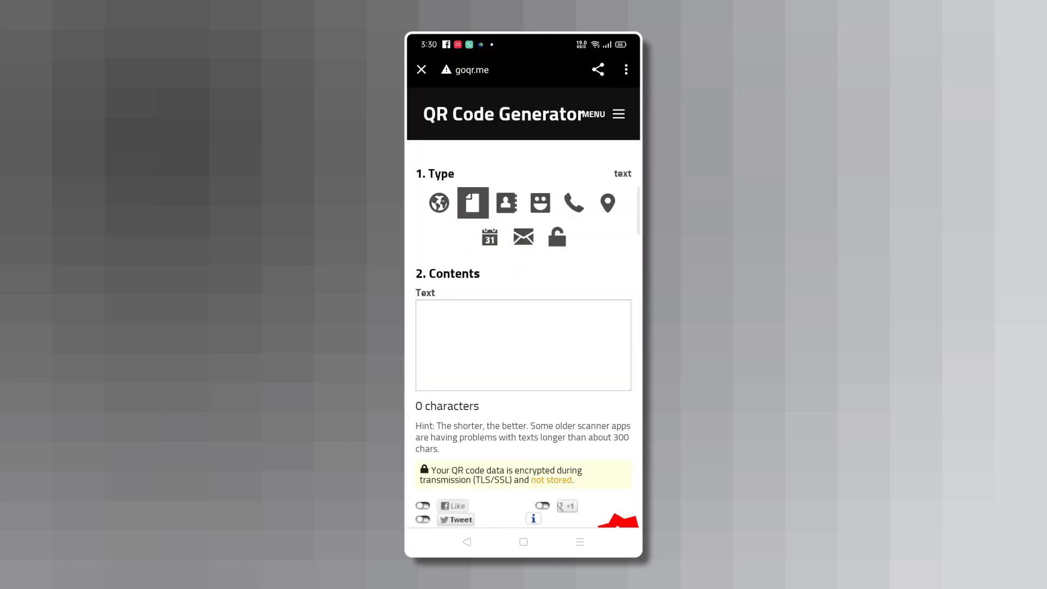